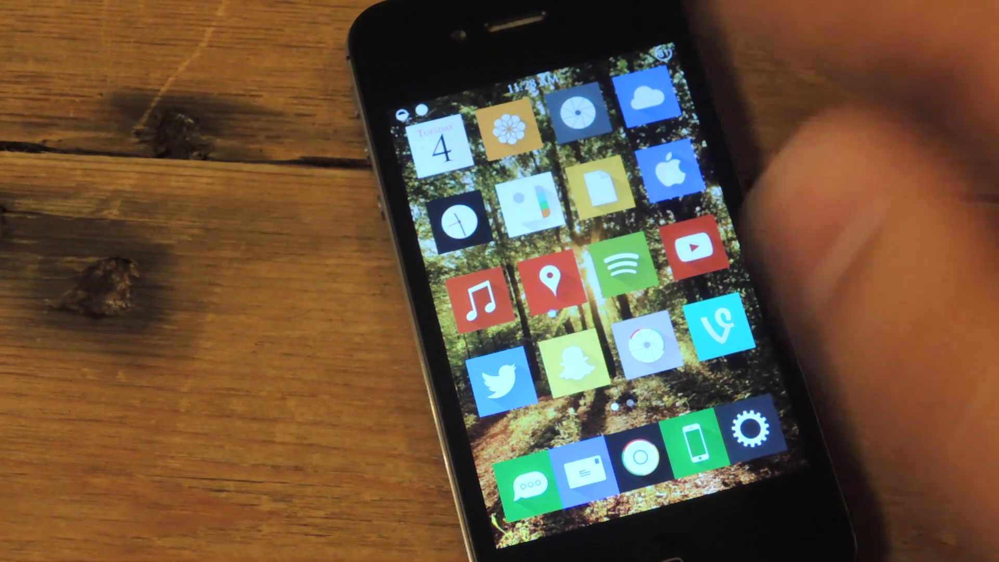
Open the Settings app and reach the tweak section listing Activator and Couria.
{"action": "left_click", "coordinate": [498, 375]}
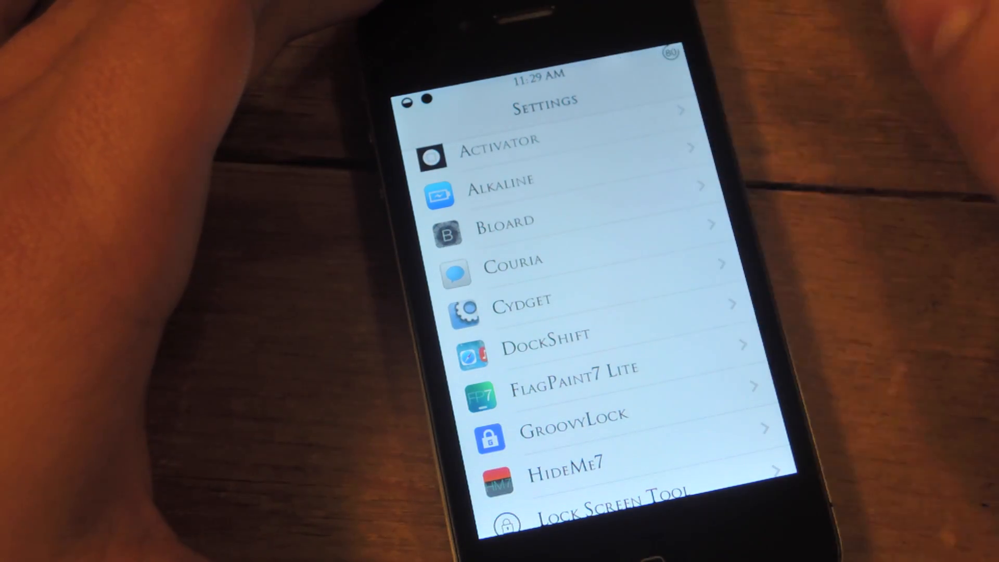
Open Couria's preference pane and its Messages extension options.
{"action": "left_click", "coordinate": [513, 261]}
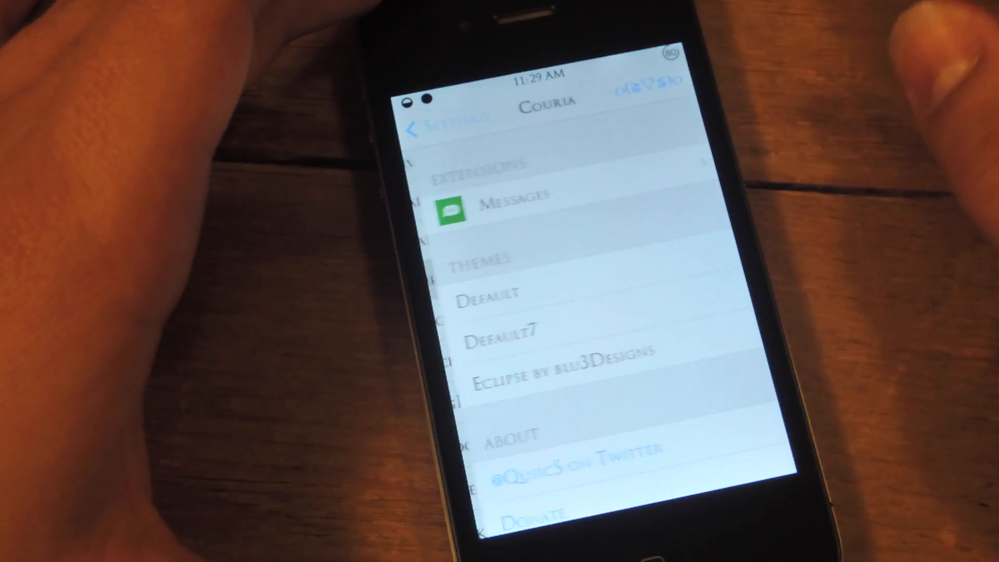
{"action": "left_click", "coordinate": [517, 195]}
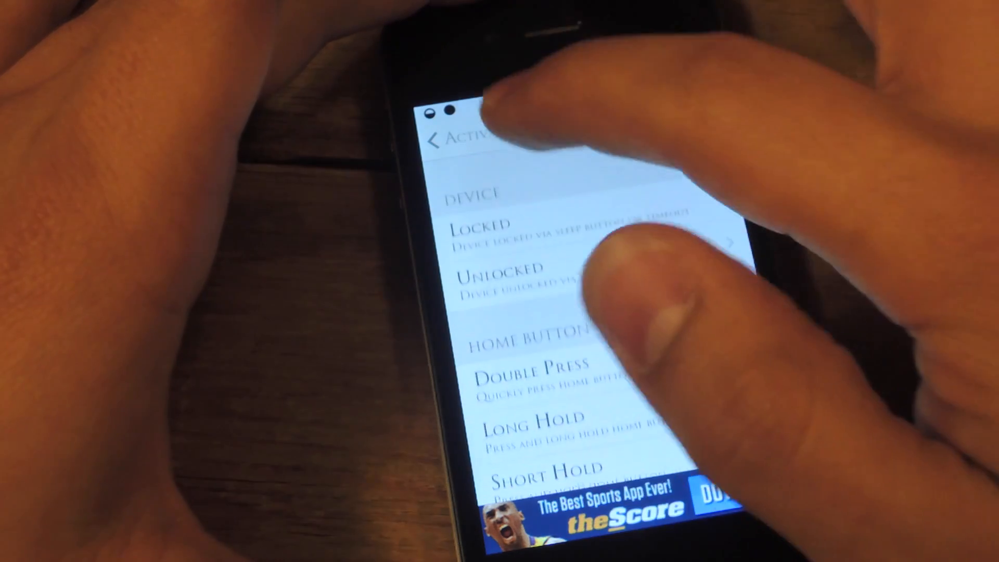
Assign Home Button Triple Press to Couria's Messages composer in the Activator action list.
{"action": "left_click", "coordinate": [436, 141]}
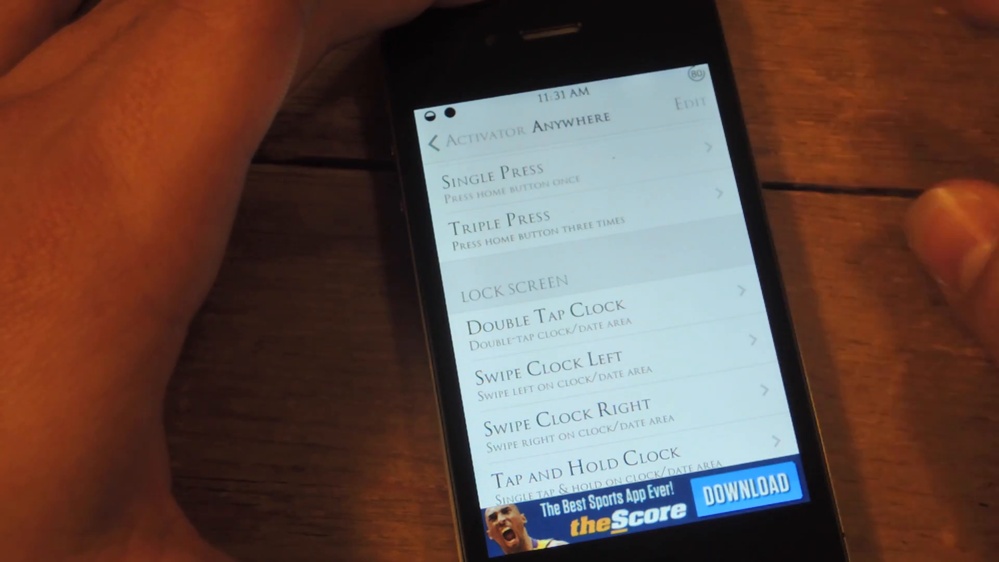
{"action": "scroll", "scroll_direction": "down", "scroll_amount": 3}
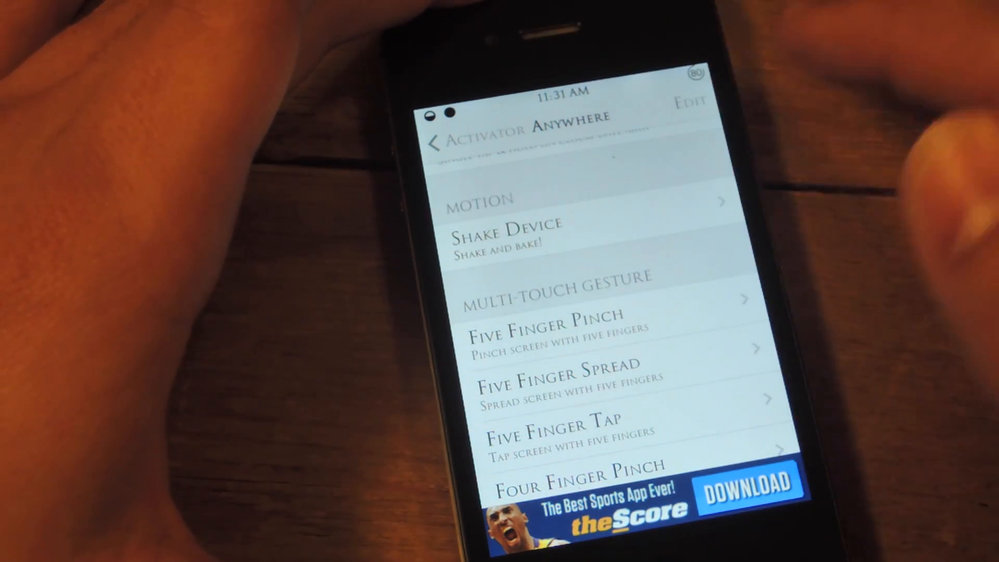
{"action": "scroll", "scroll_direction": "down", "scroll_amount": 3}
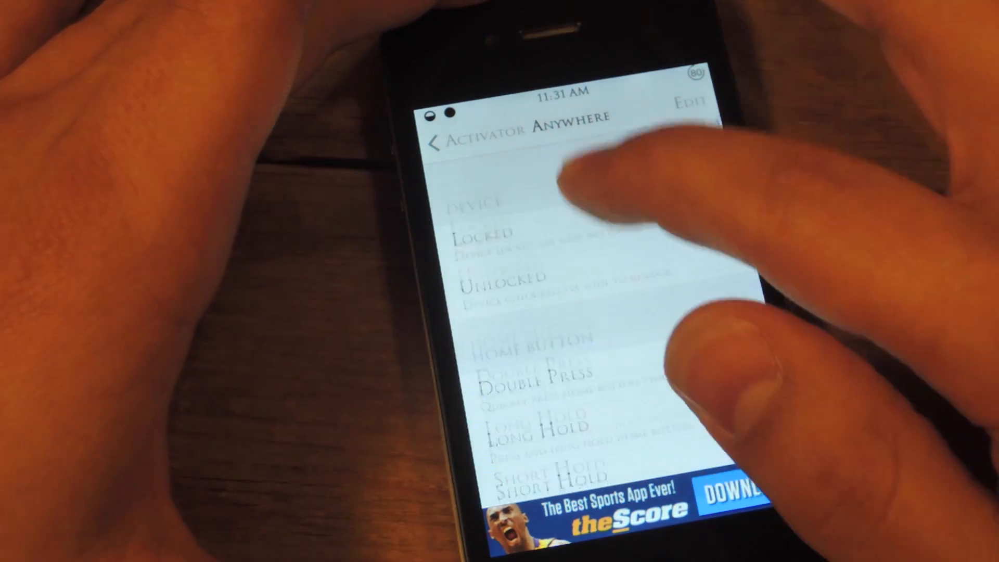
{"action": "scroll", "scroll_direction": "down", "scroll_amount": 3}
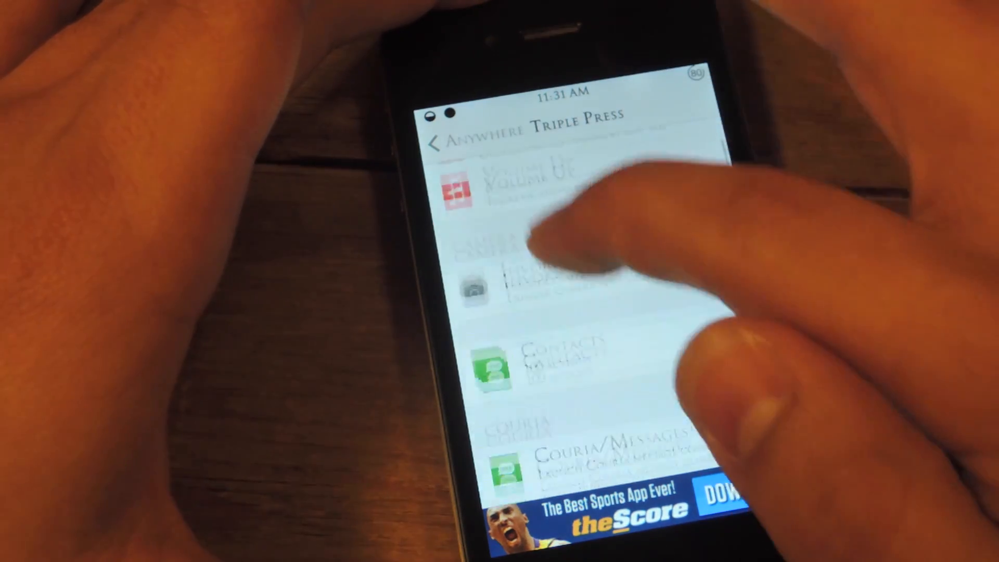
{"action": "scroll", "scroll_direction": "down", "scroll_amount": 3}
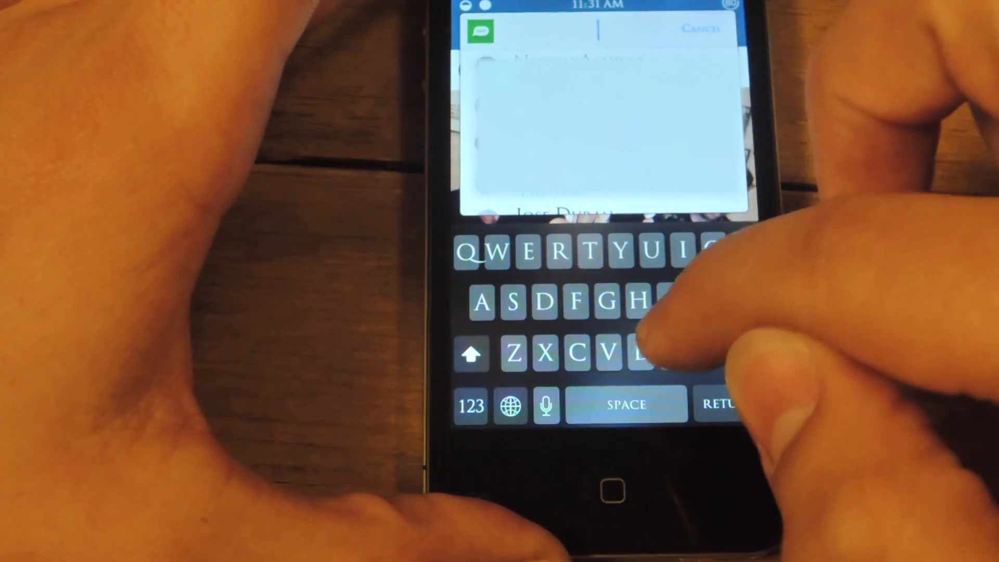
Enter 'Ma' in the recipient field of the Couria quick compose window.
{"action": "type", "text": "Ma"}
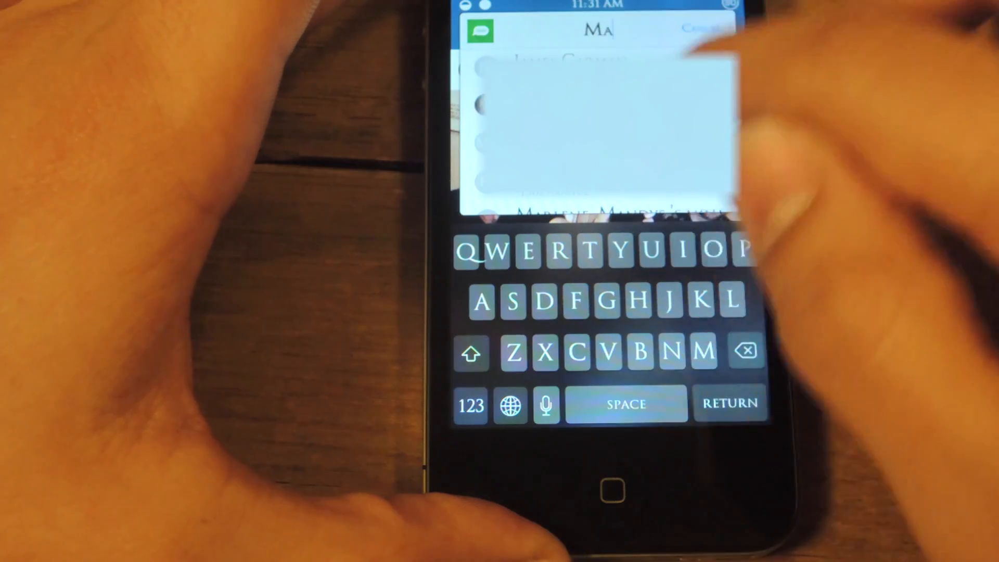